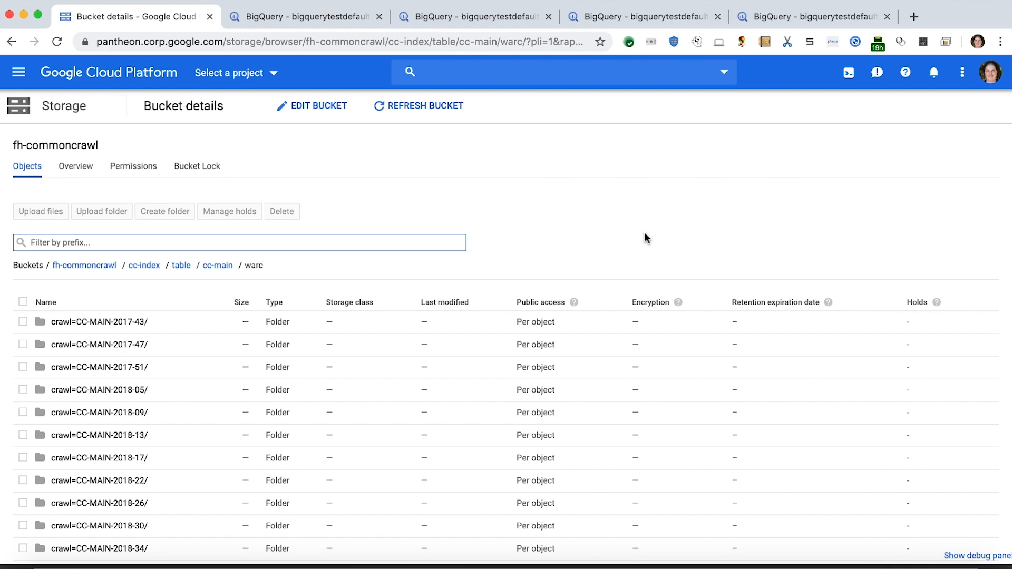
pyautogui.moveTo(636, 341)
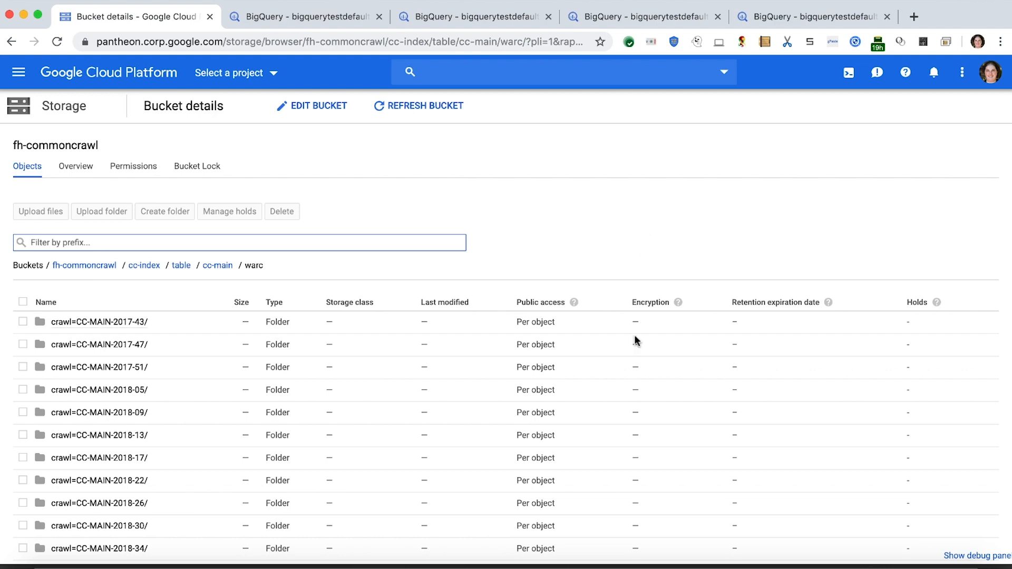
# - Enlarge the bucket listing and open the crawl=CC-MAIN-2018-13 partition folder
pyautogui.scroll(-3)
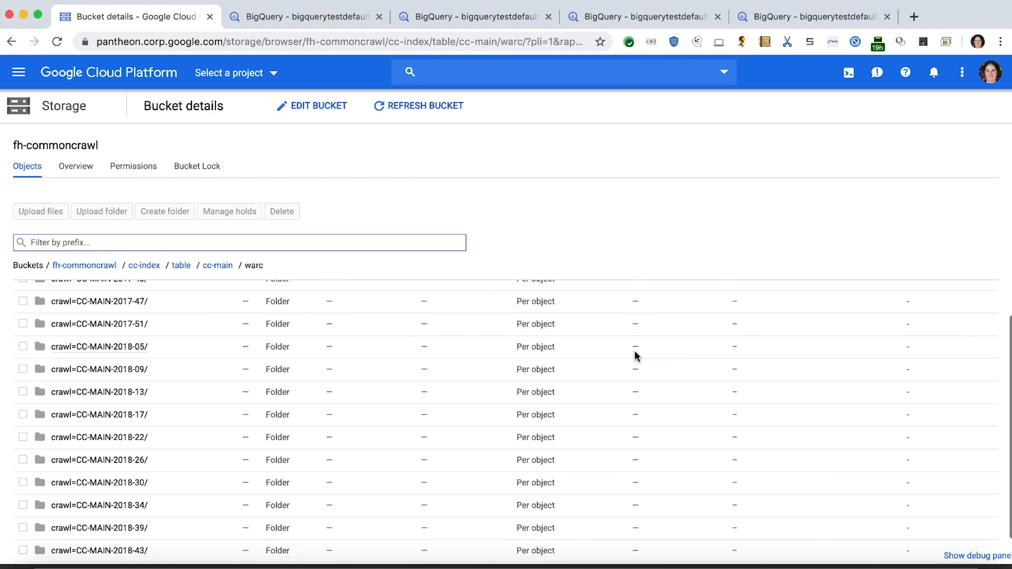
pyautogui.press('ctrl++')
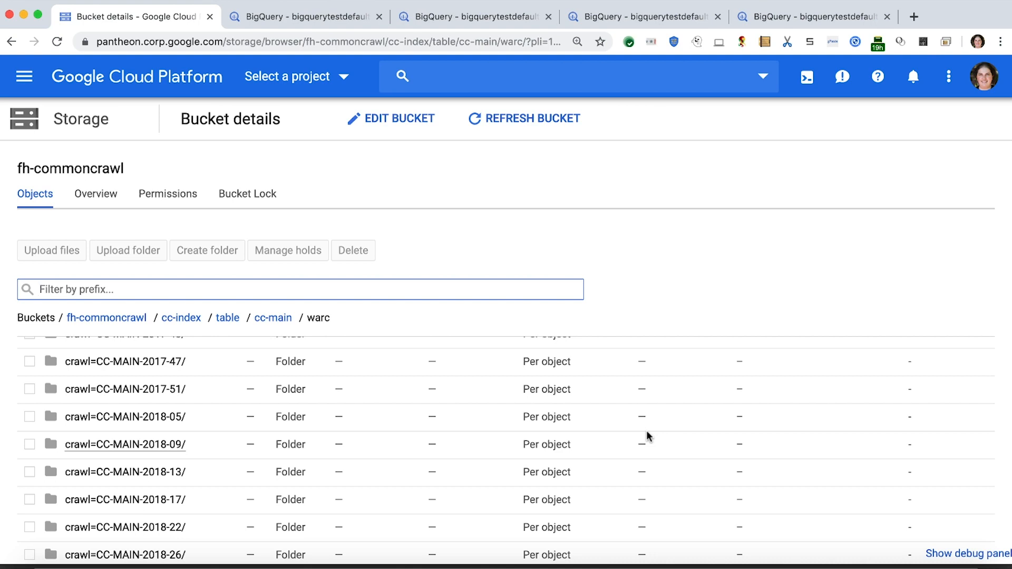
pyautogui.moveTo(637, 440)
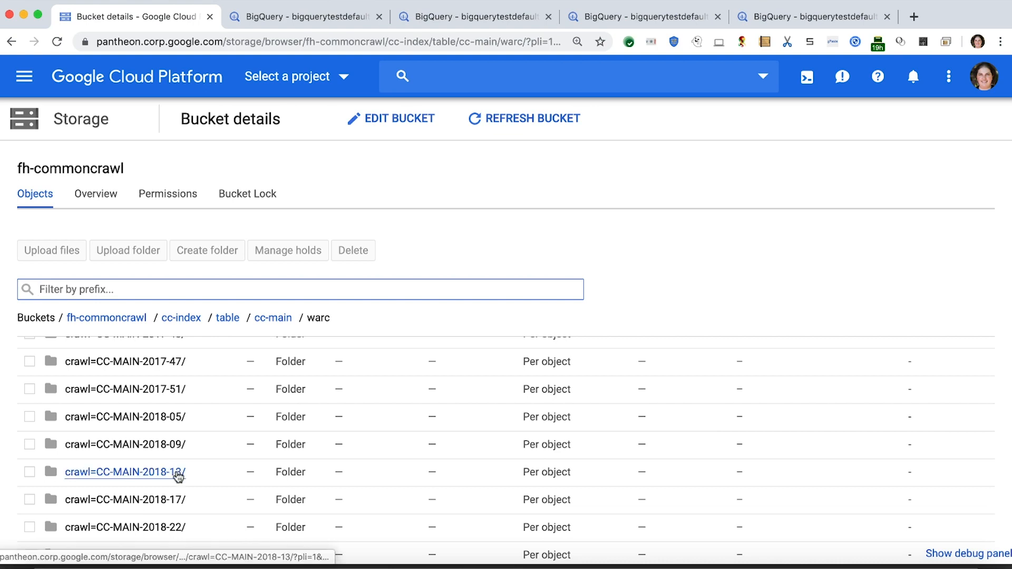
pyautogui.moveTo(178, 476)
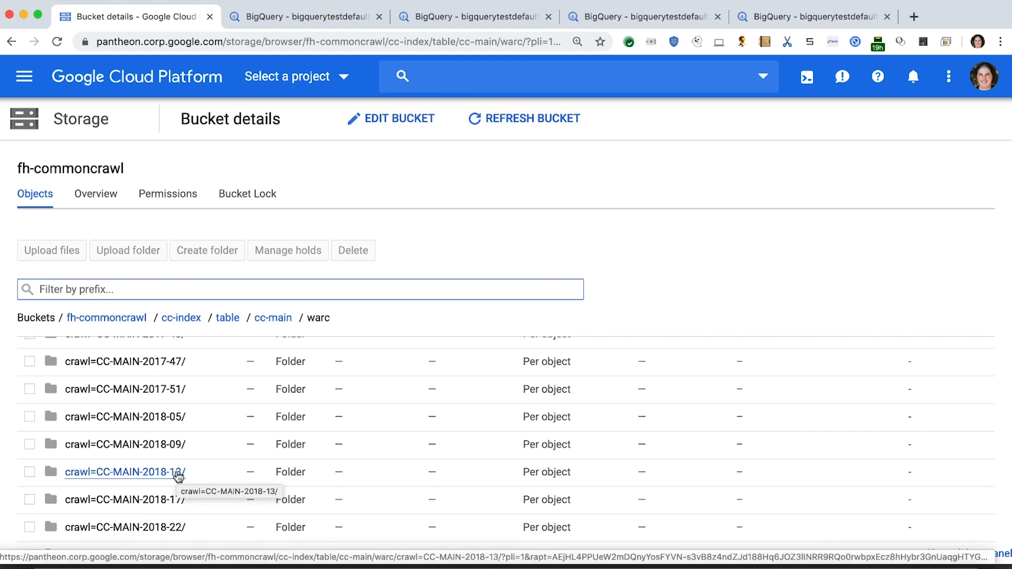
pyautogui.click(121, 473)
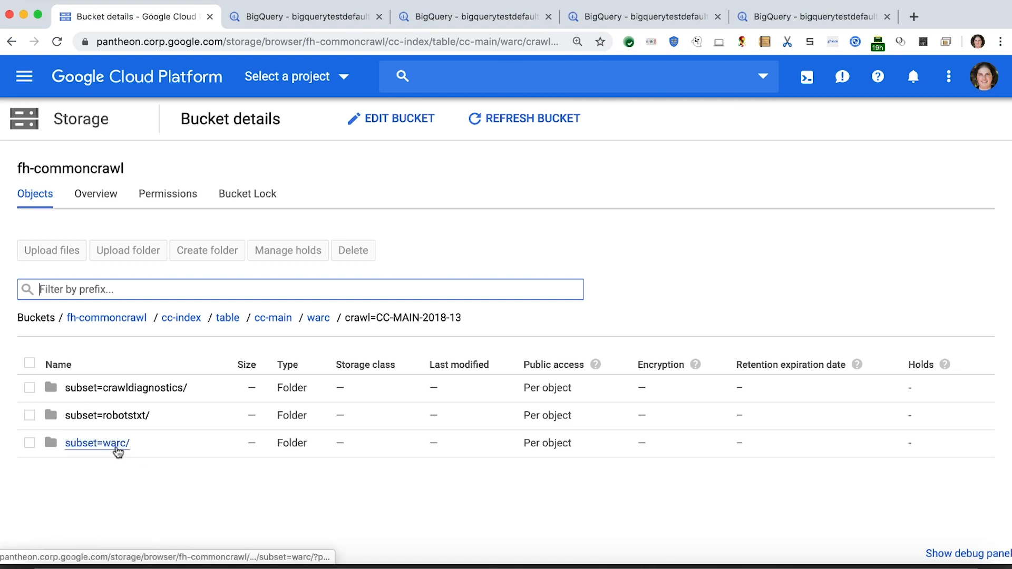
pyautogui.moveTo(117, 448)
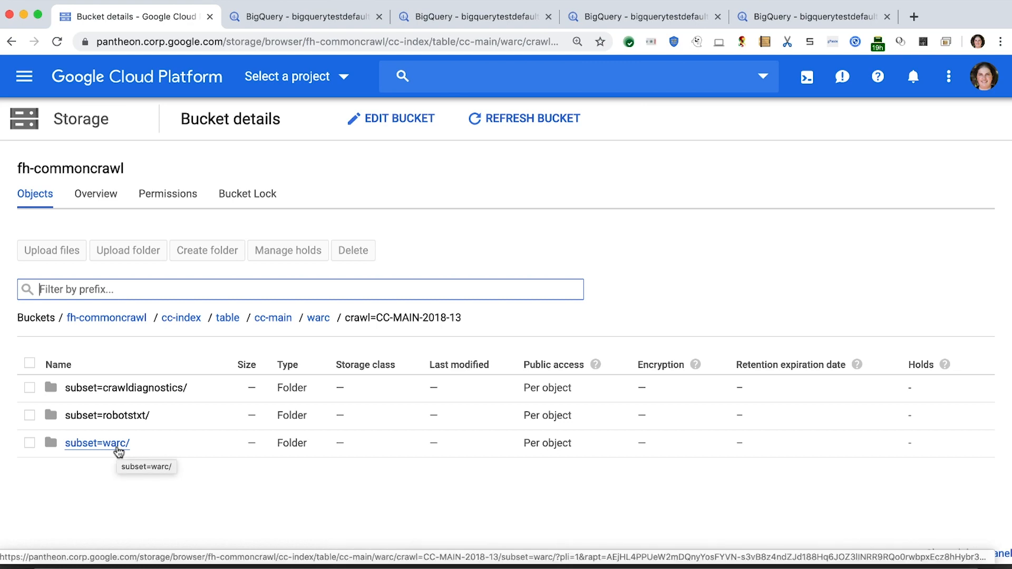
# - Open subset=warc and scroll through its part-000xx Parquet files
pyautogui.click(101, 443)
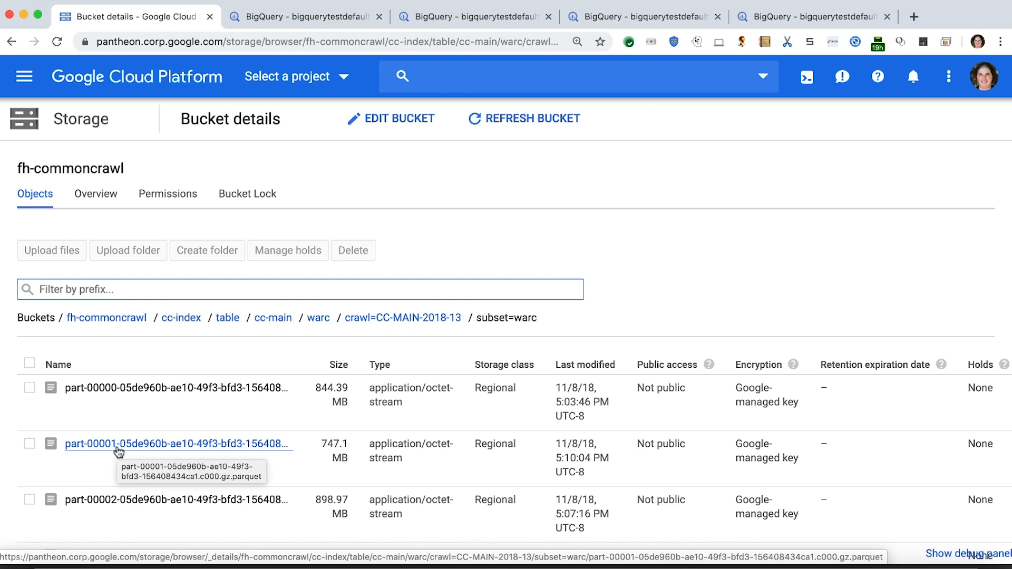
pyautogui.scroll(-3)
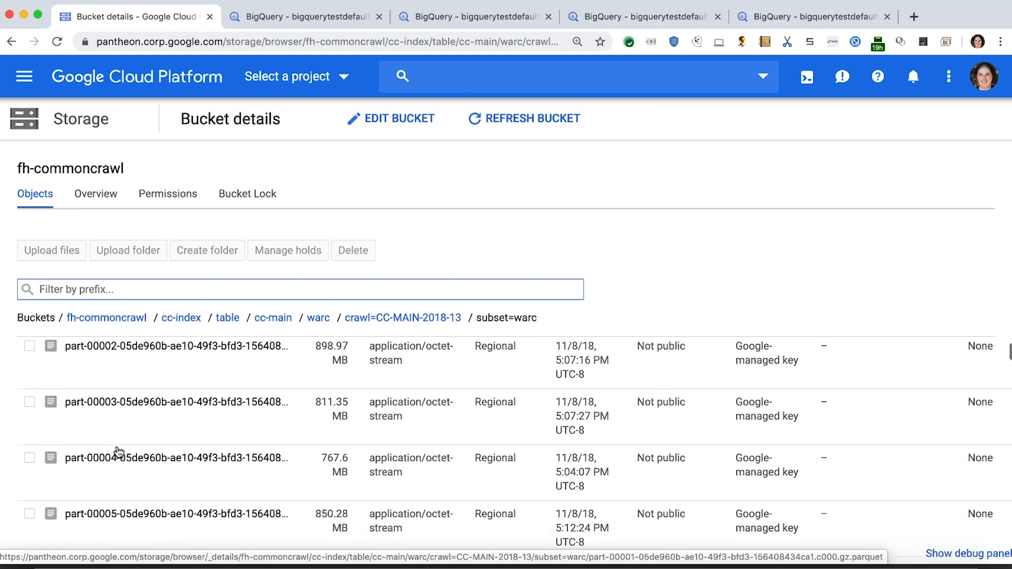
pyautogui.scroll(-3)
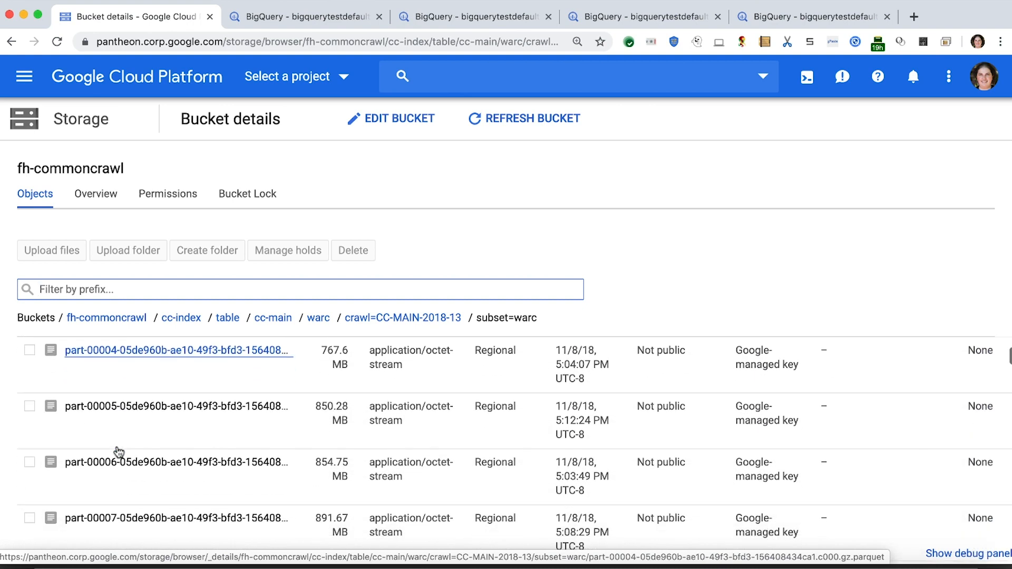
pyautogui.scroll(-3)
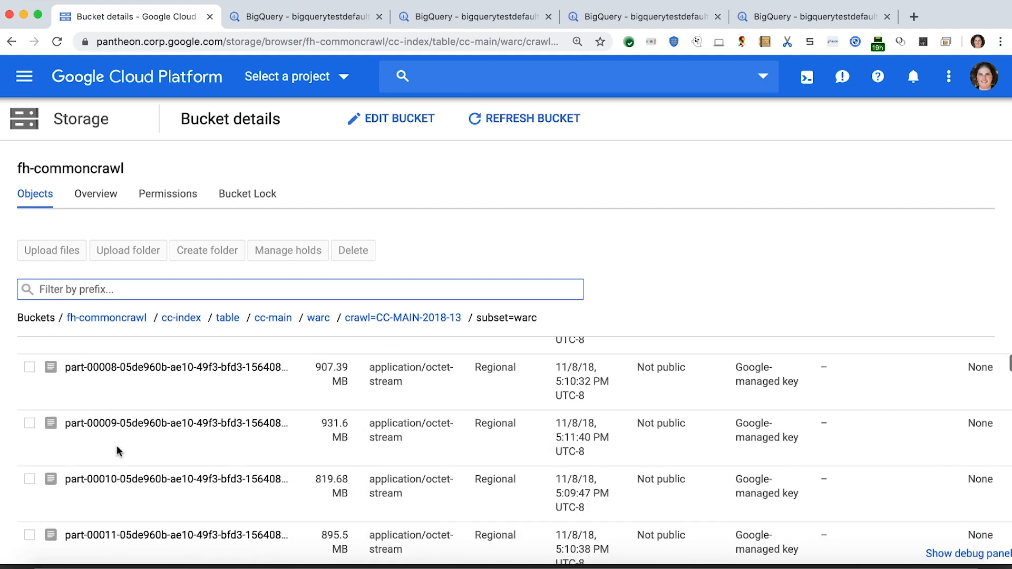
pyautogui.scroll(-3)
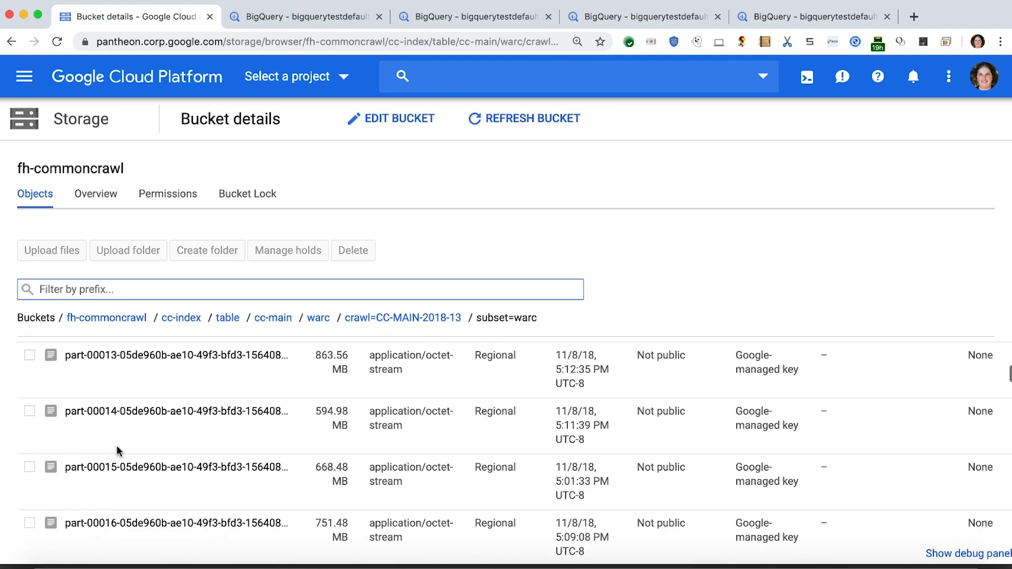
pyautogui.scroll(-3)
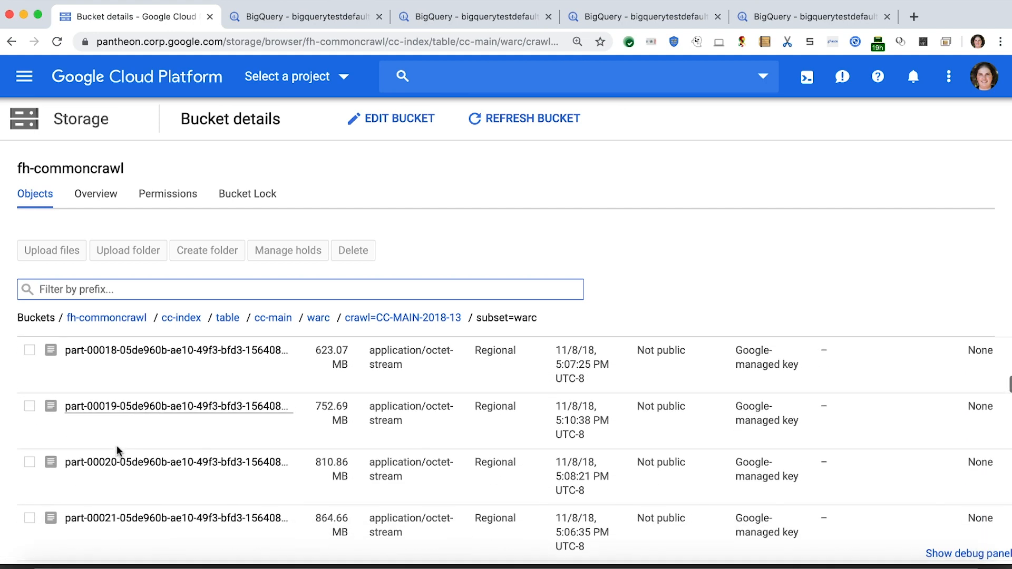
pyautogui.scroll(-3)
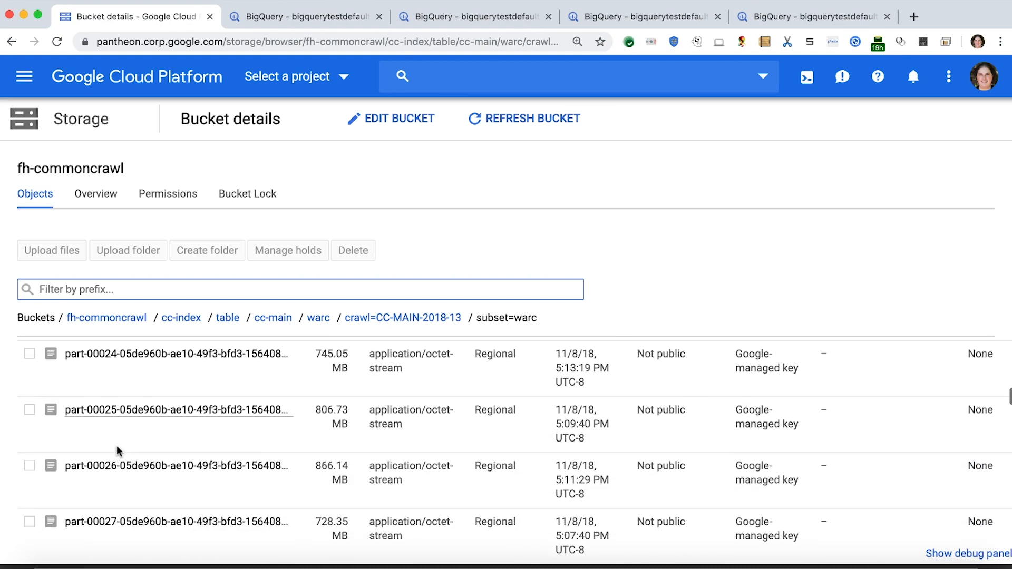
pyautogui.scroll(-3)
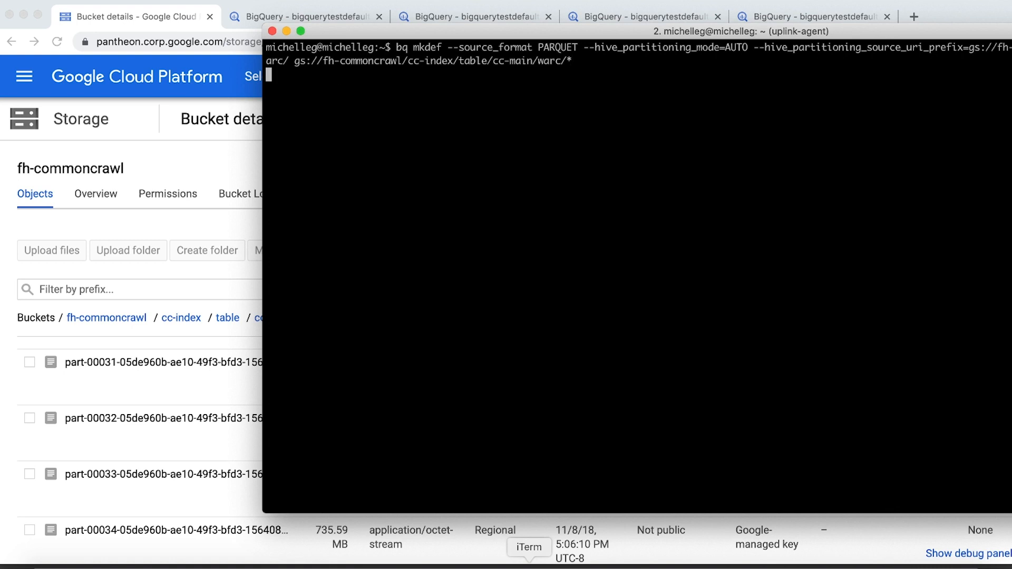
# - Save the AUTO Hive-partitioned Parquet definition to /tmp/common_crawl_tabledef and create common_crawl_external_live
pyautogui.press('Enter')
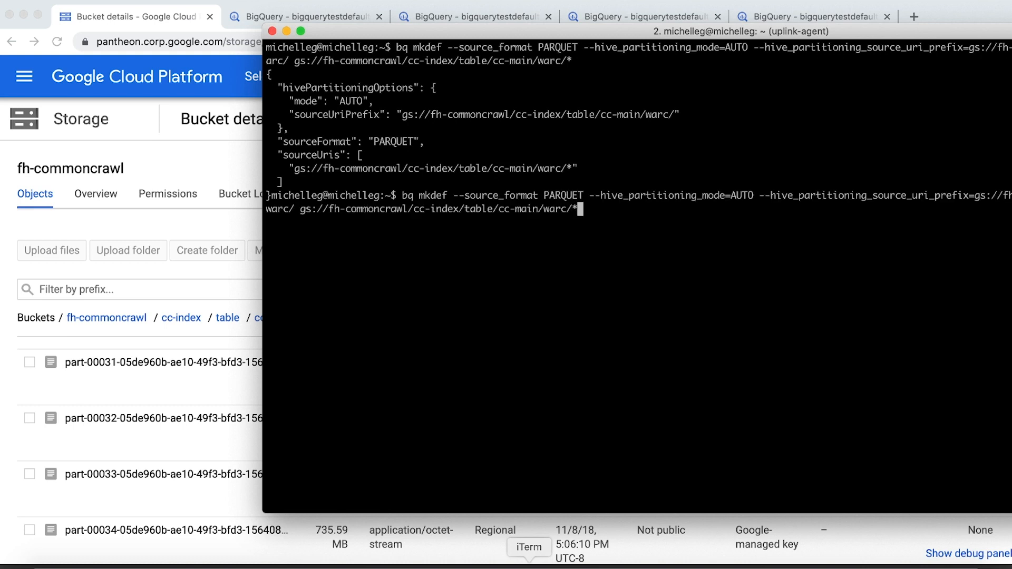
pyautogui.write('> /tmp/common_crawl_tabledef')
pyautogui.write('bq mk --external_table_definition=/tmp/common_crawl_tabledef demo_common_crawl.common_crawl_external_live')
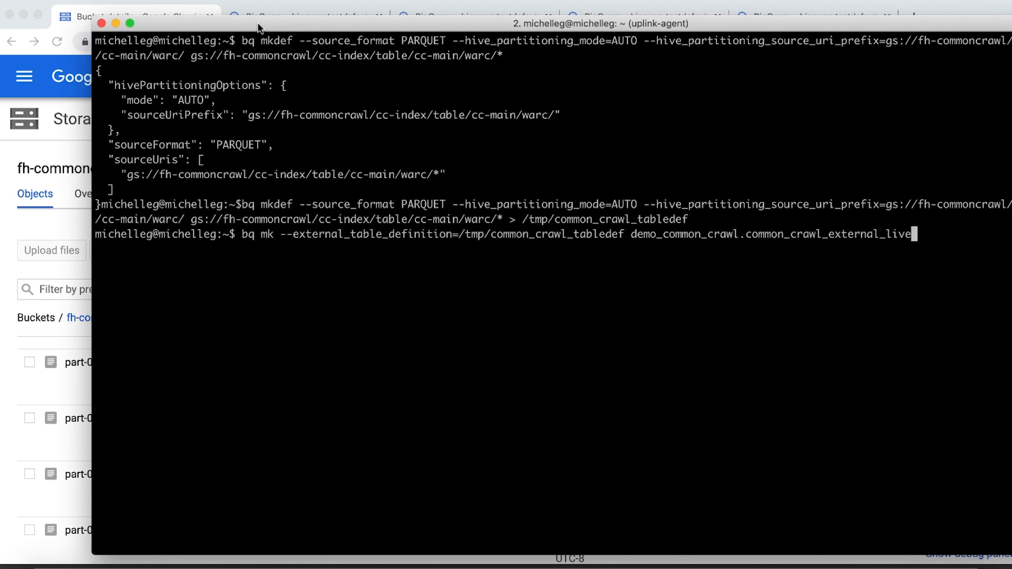
pyautogui.press('ctrl+c')
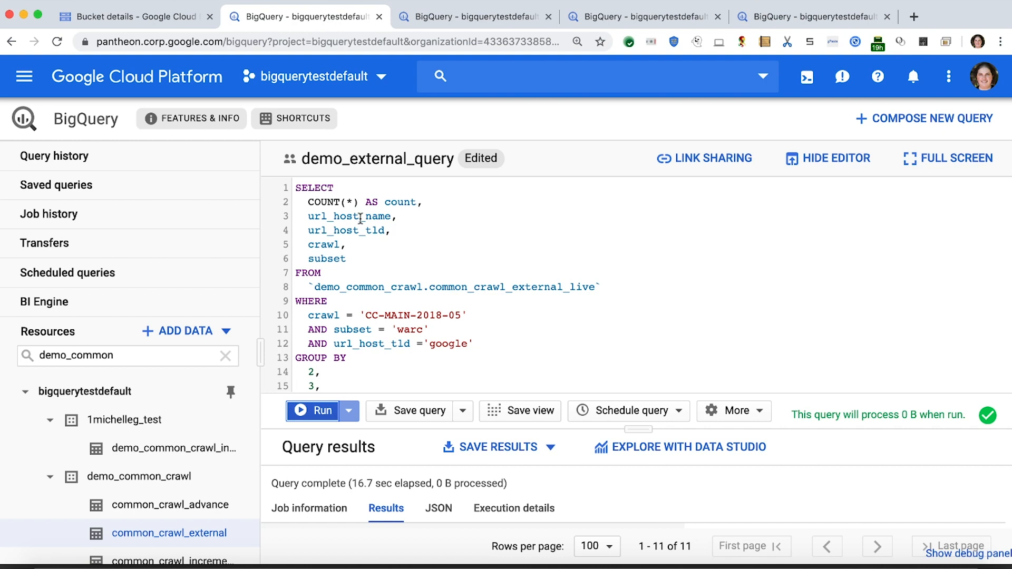
pyautogui.moveTo(350, 329)
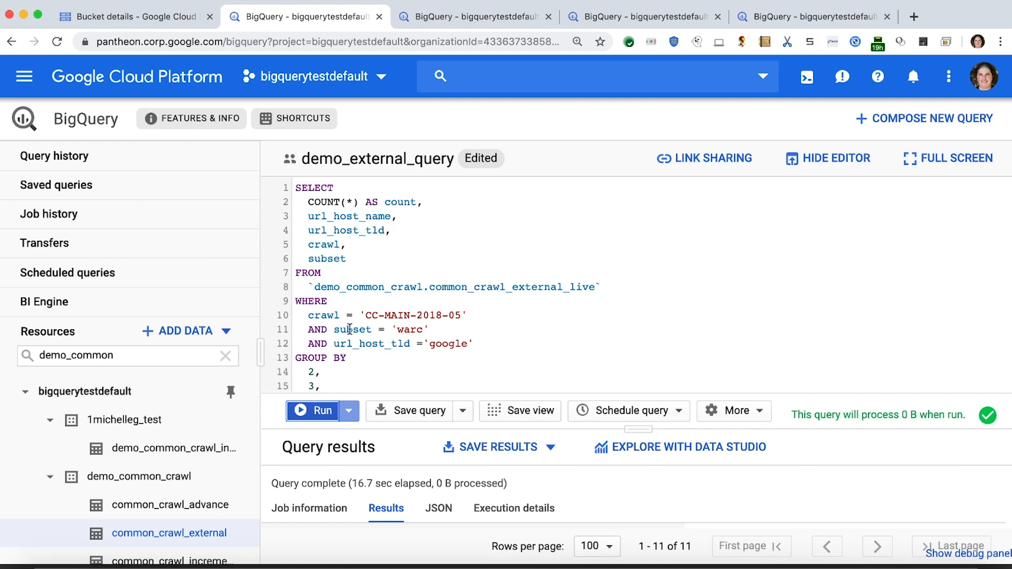
pyautogui.moveTo(315, 411)
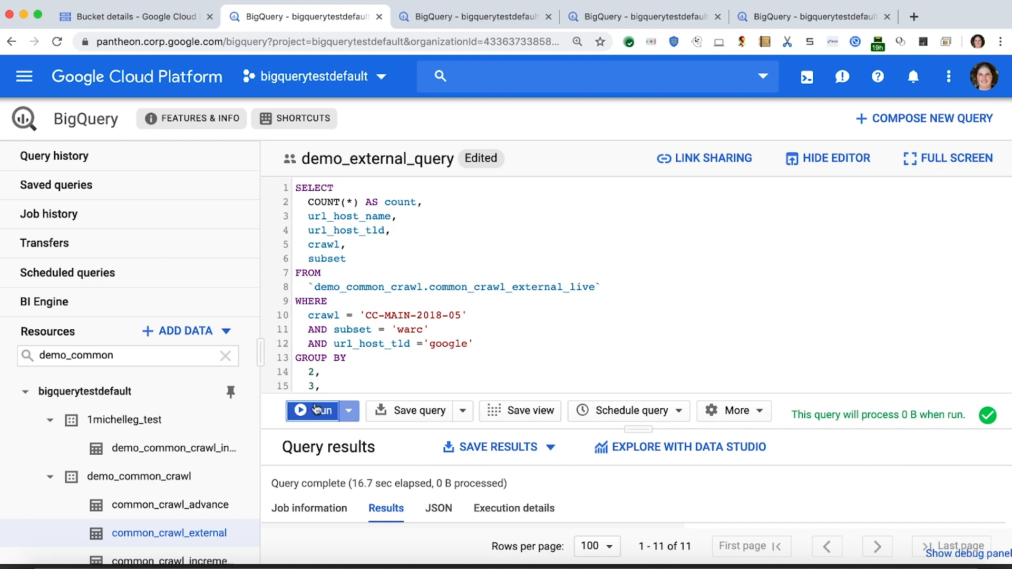
# - Run the CC-MAIN-2018-05 warc google count query on common_crawl_external_live
pyautogui.click(475, 16)
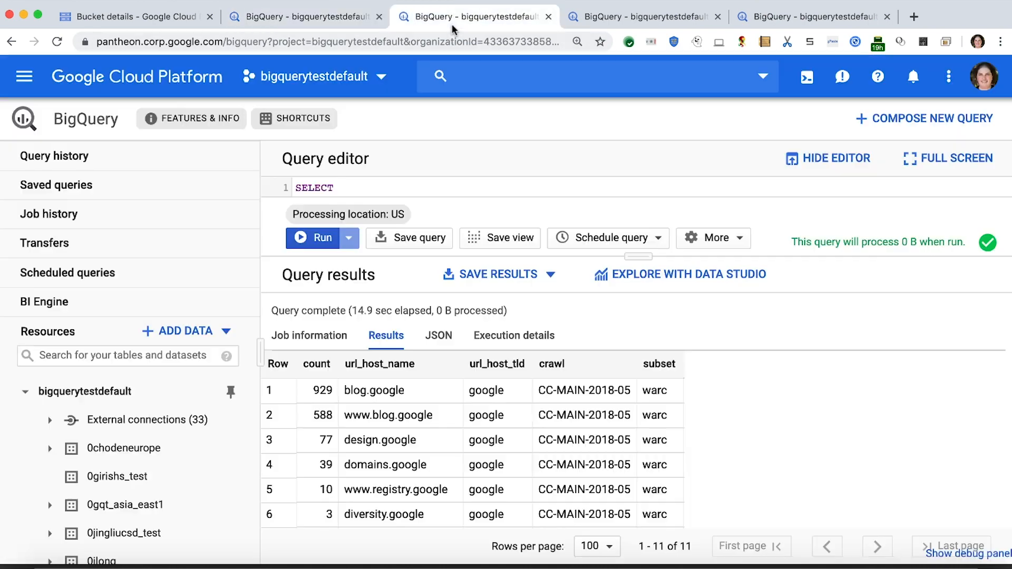
pyautogui.moveTo(644, 231)
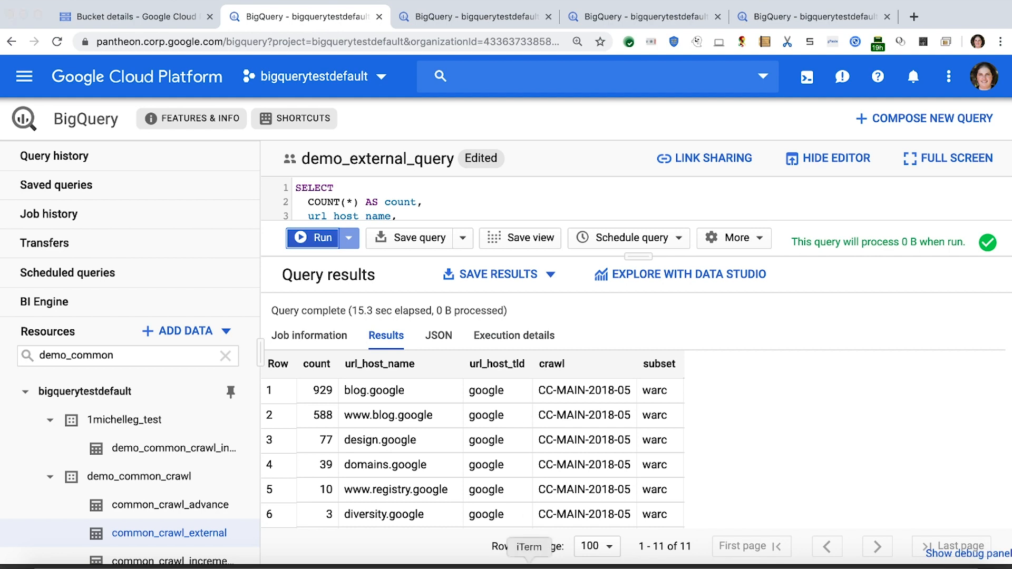
pyautogui.click(528, 546)
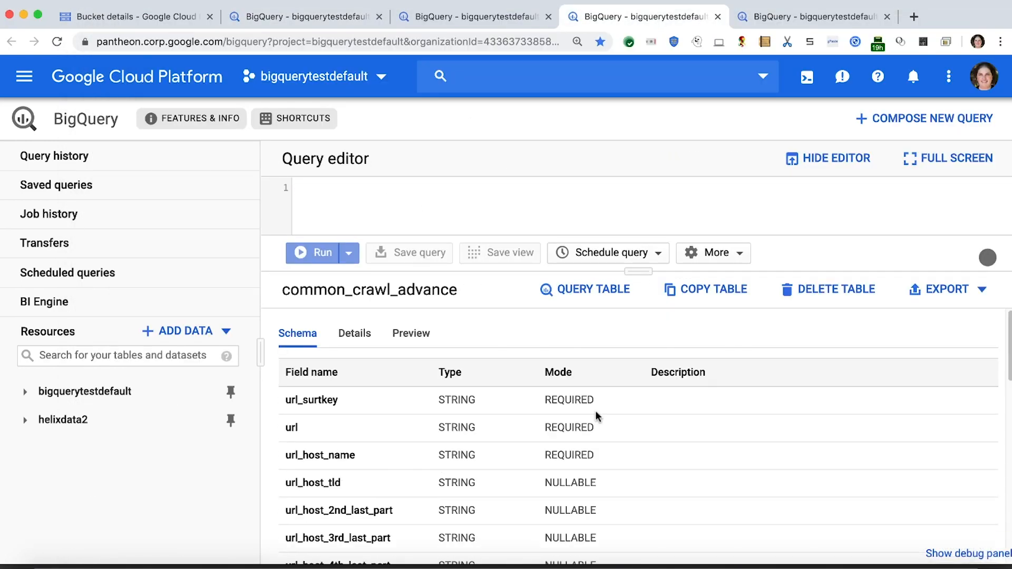
pyautogui.moveTo(487, 376)
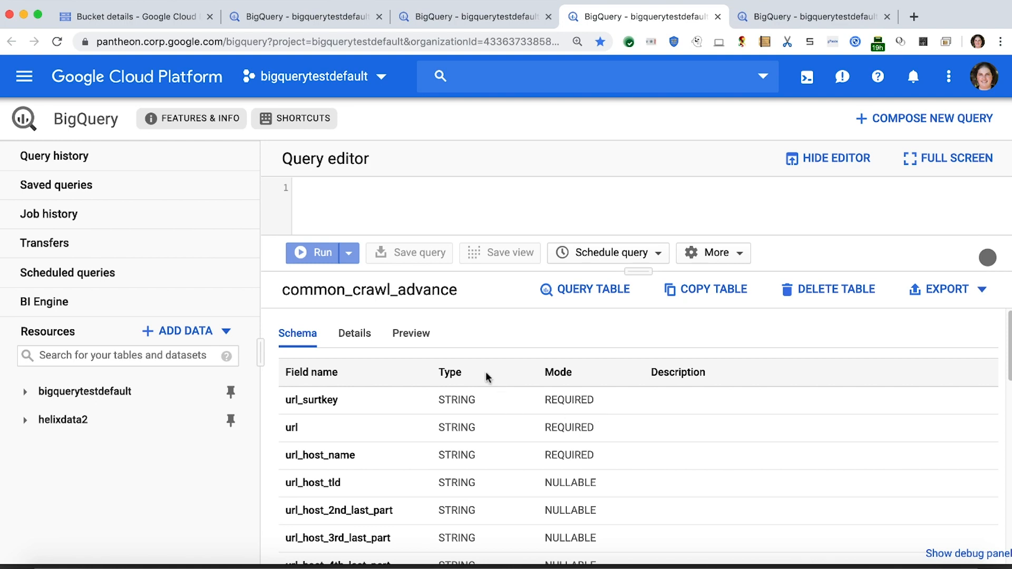
pyautogui.moveTo(427, 316)
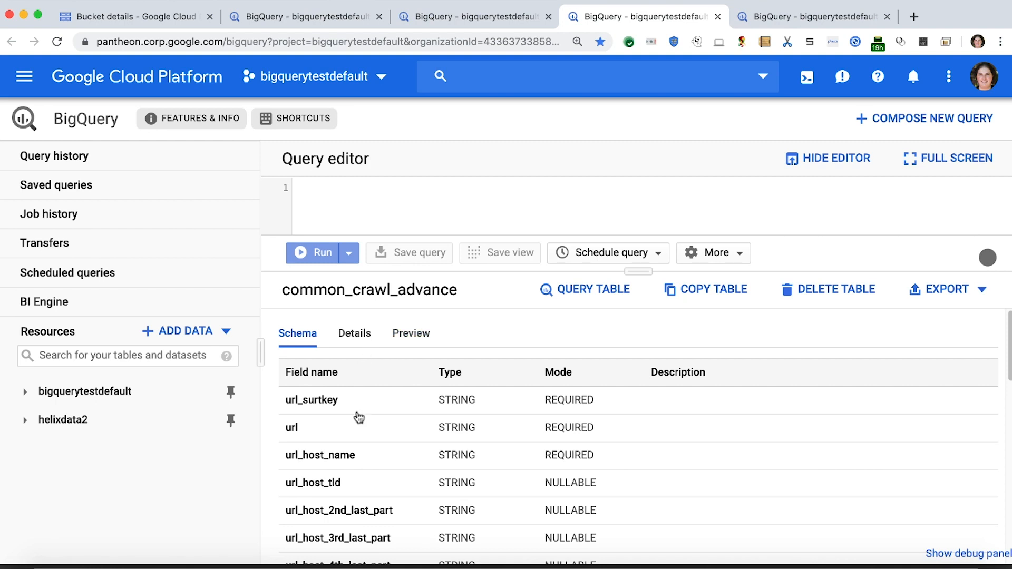
# - Scroll the common_crawl_advance schema down to warc_filename, warc_record_offset, crawl and subset
pyautogui.scroll(-3)
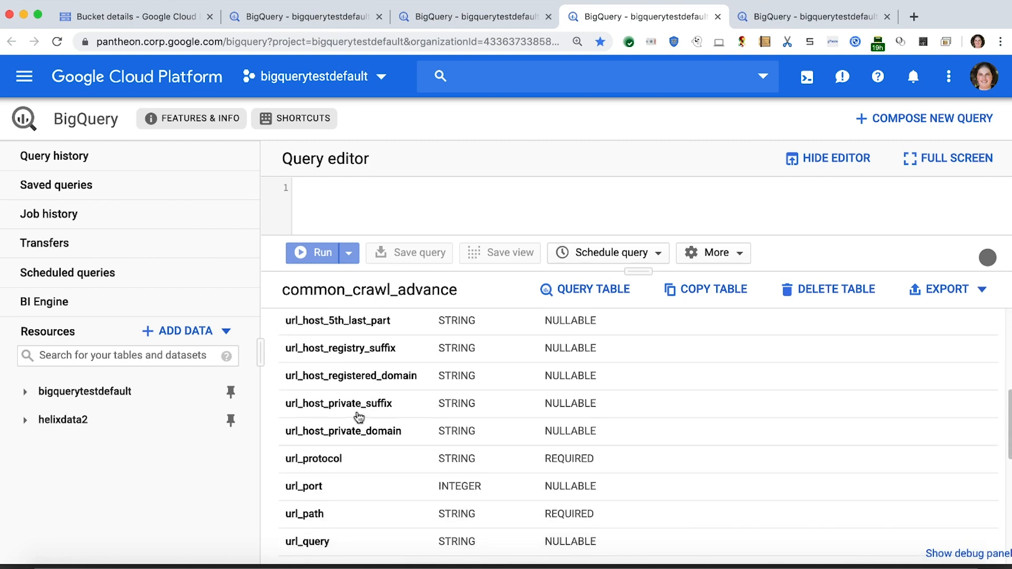
pyautogui.scroll(-3)
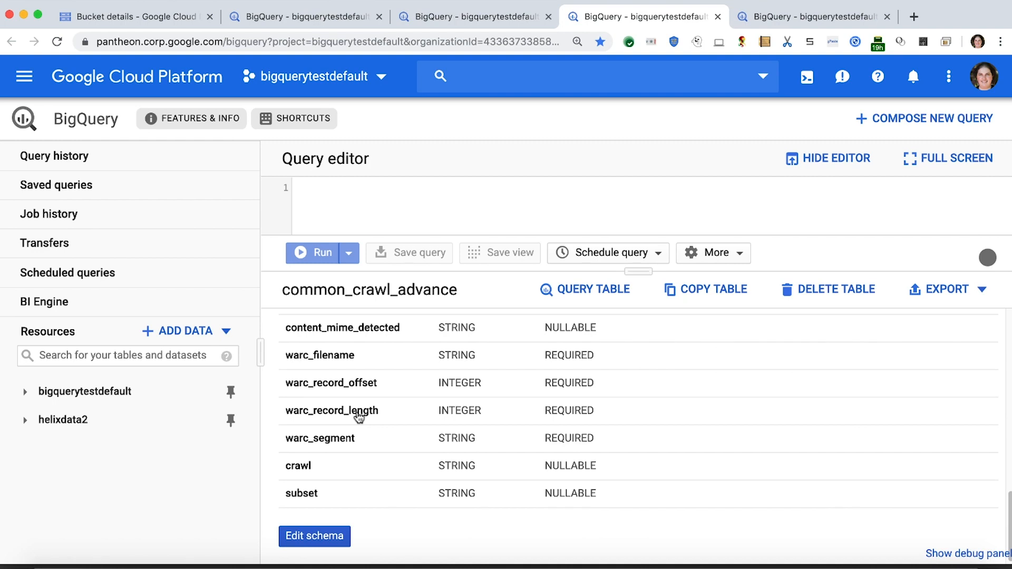
pyautogui.moveTo(274, 463)
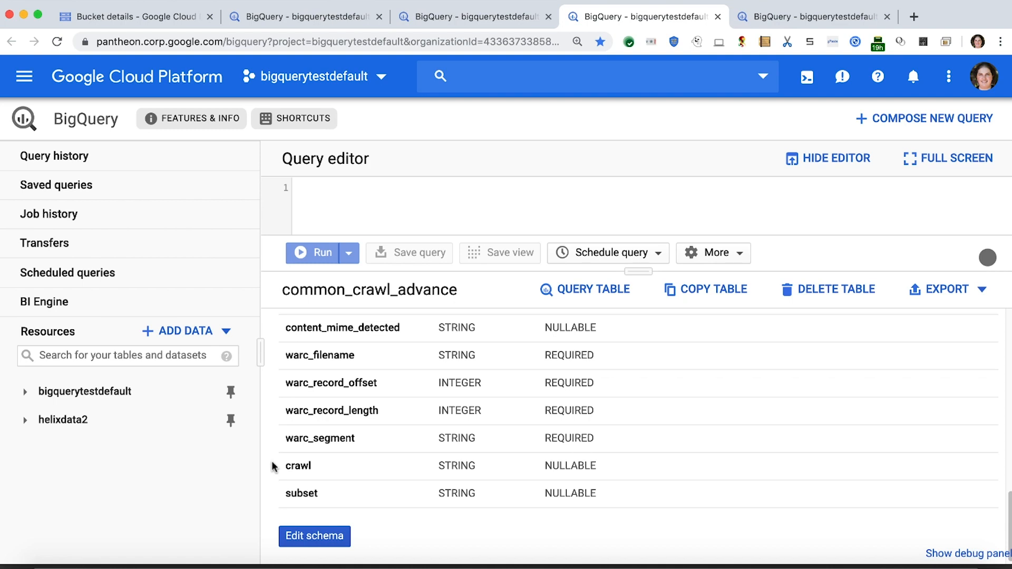
pyautogui.moveTo(275, 493)
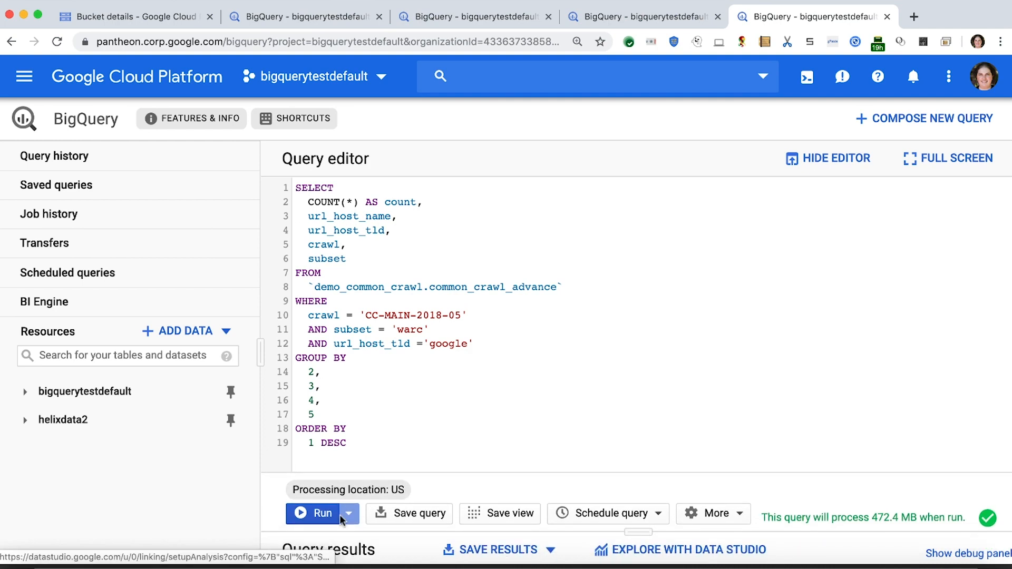
# - Run the CC-MAIN-2018-05 warc google count on demo_common_crawl.common_crawl_advance
pyautogui.click(313, 514)
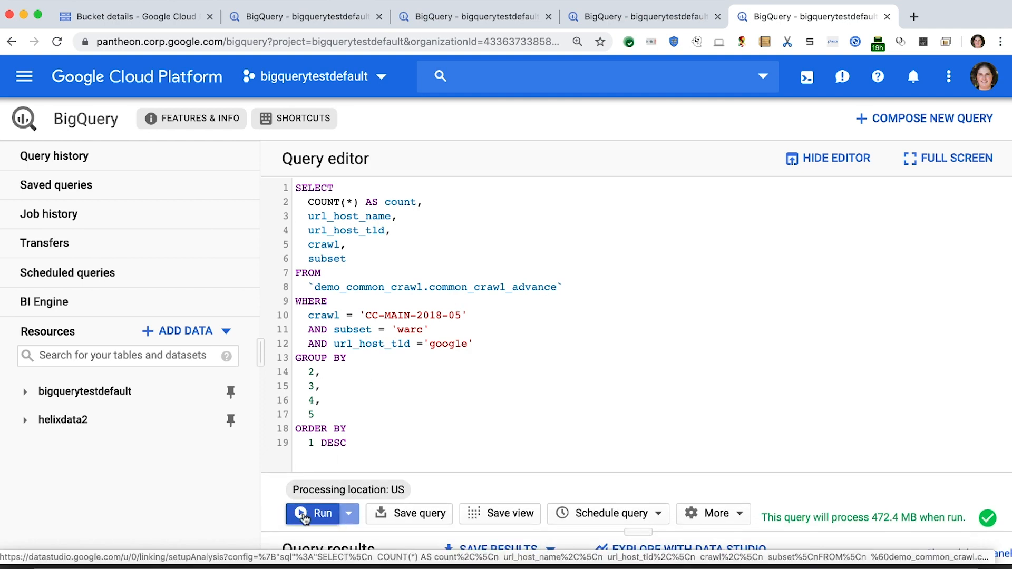